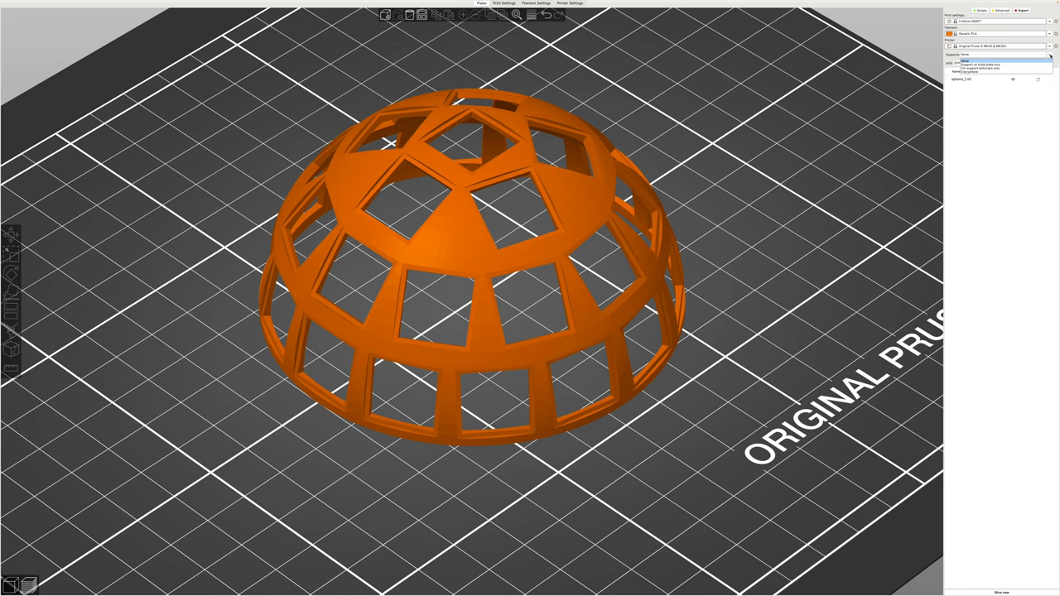
- Show the Support material options in Print Settings with style still Grid
left_click(503, 3)
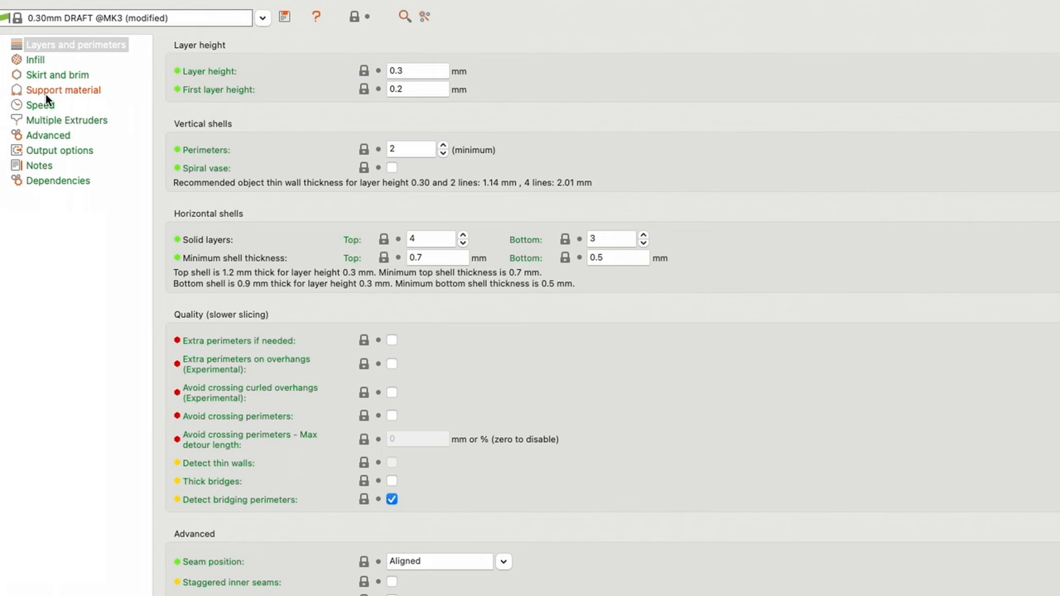
left_click(63, 89)
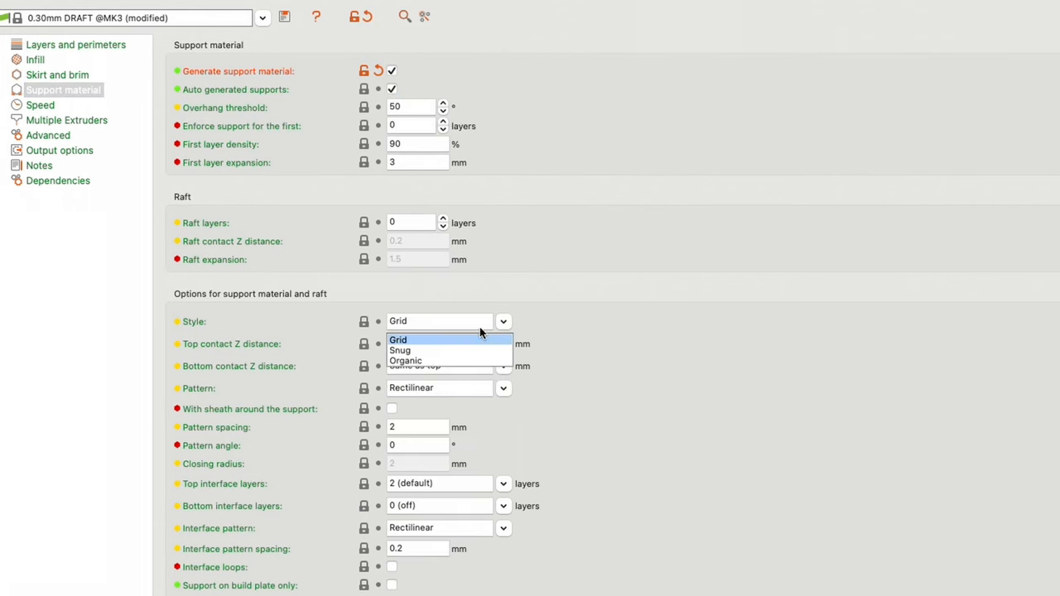
mouse_move(422, 361)
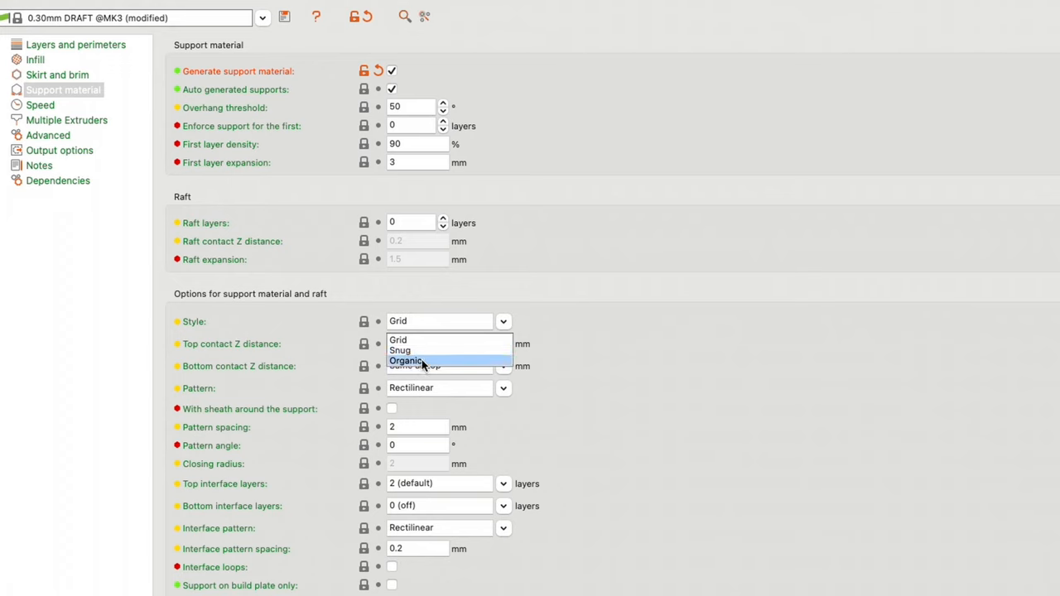